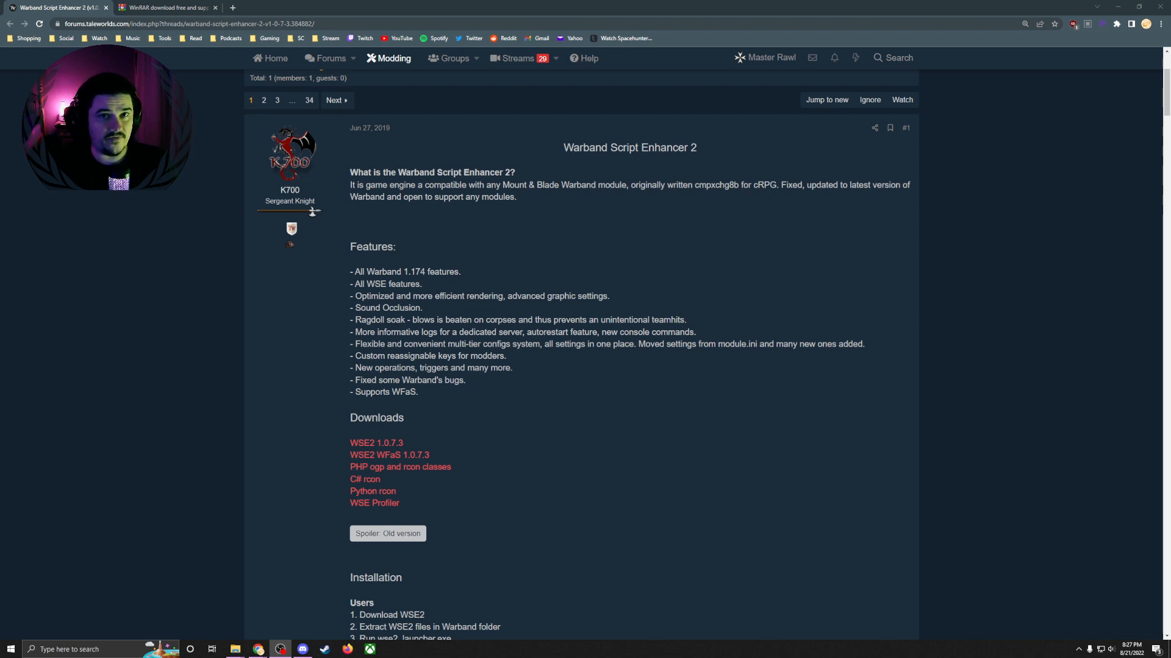
Download the WSE2 1.0.7.3 archive from its Dropbox link and dismiss the sign-up prompt
scroll("down", 3)
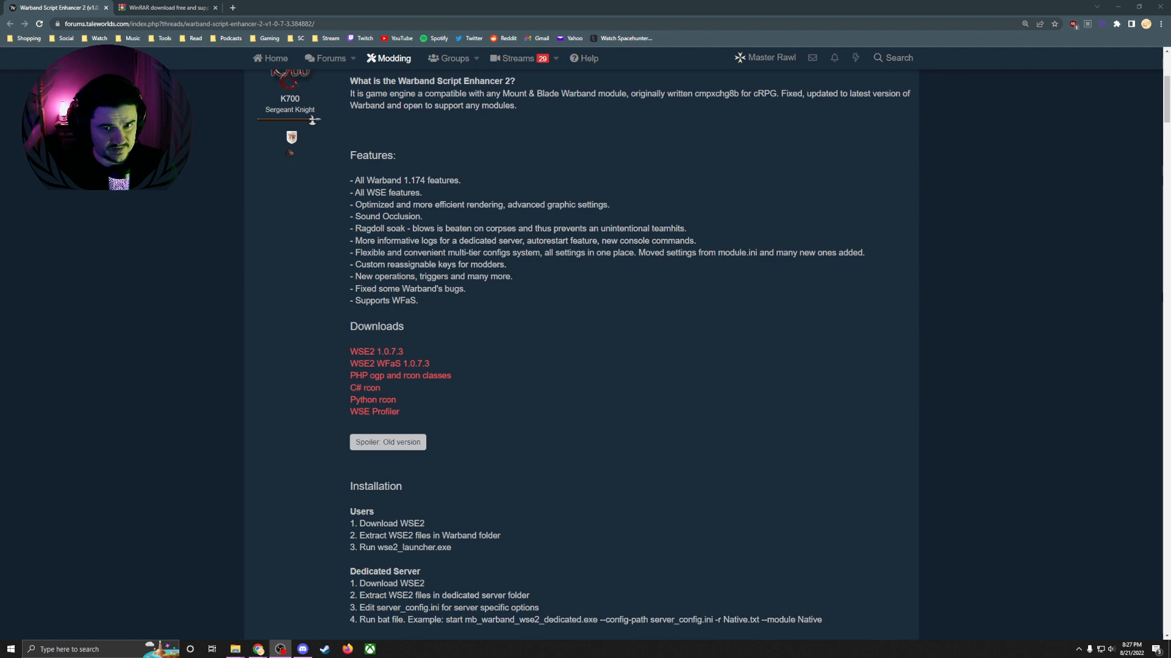
left_click(376, 352)
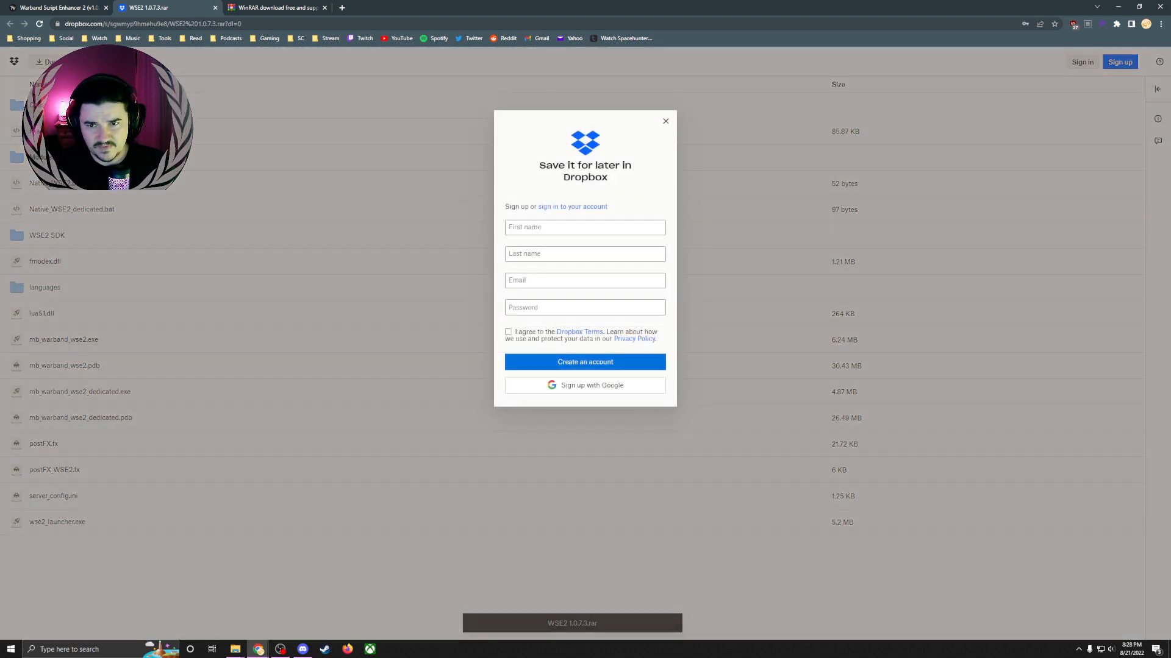
left_click(664, 121)
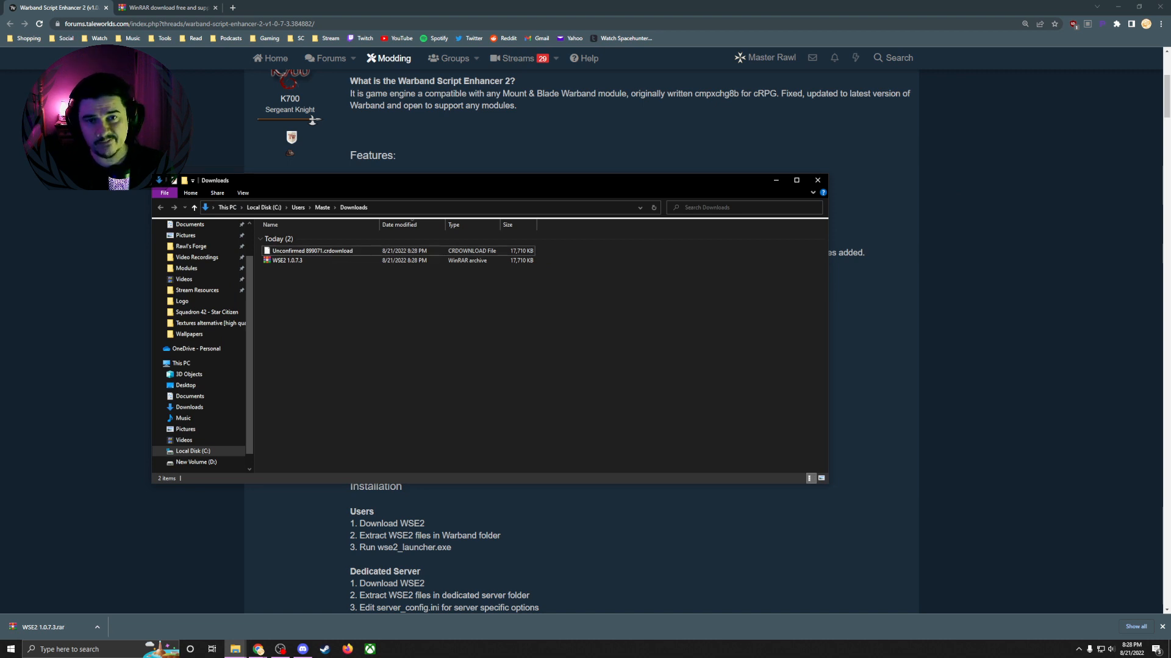
Extract WSE2 1.0.7.3.rar into the Downloads folder using Extract Here
left_click(287, 260)
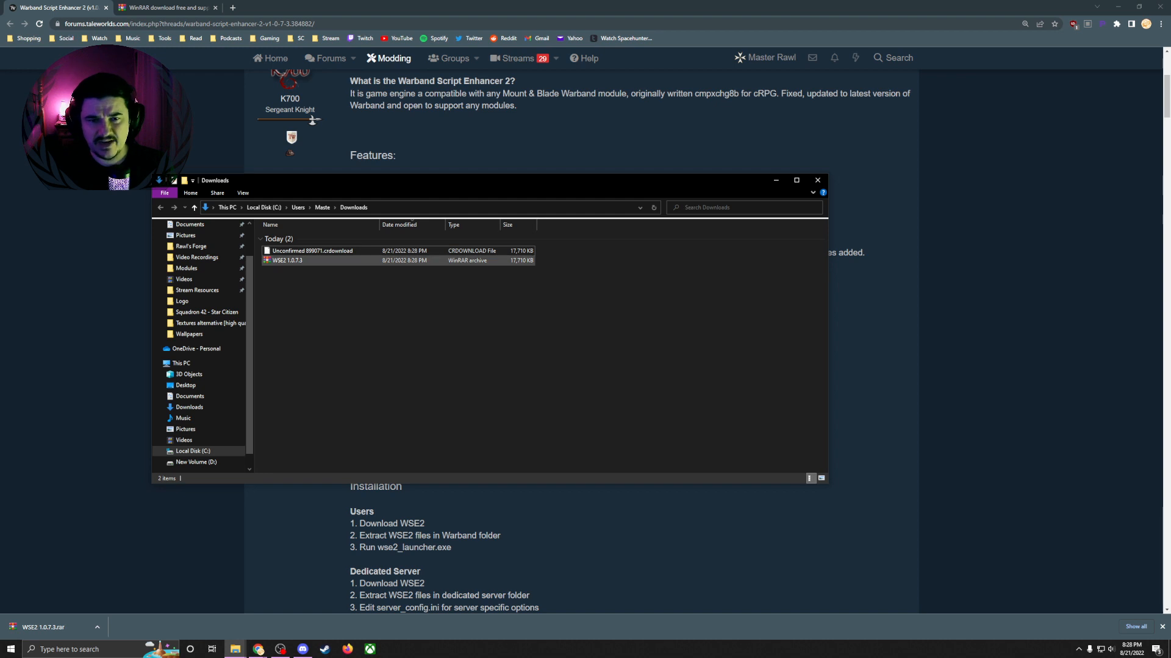
left_click(288, 260)
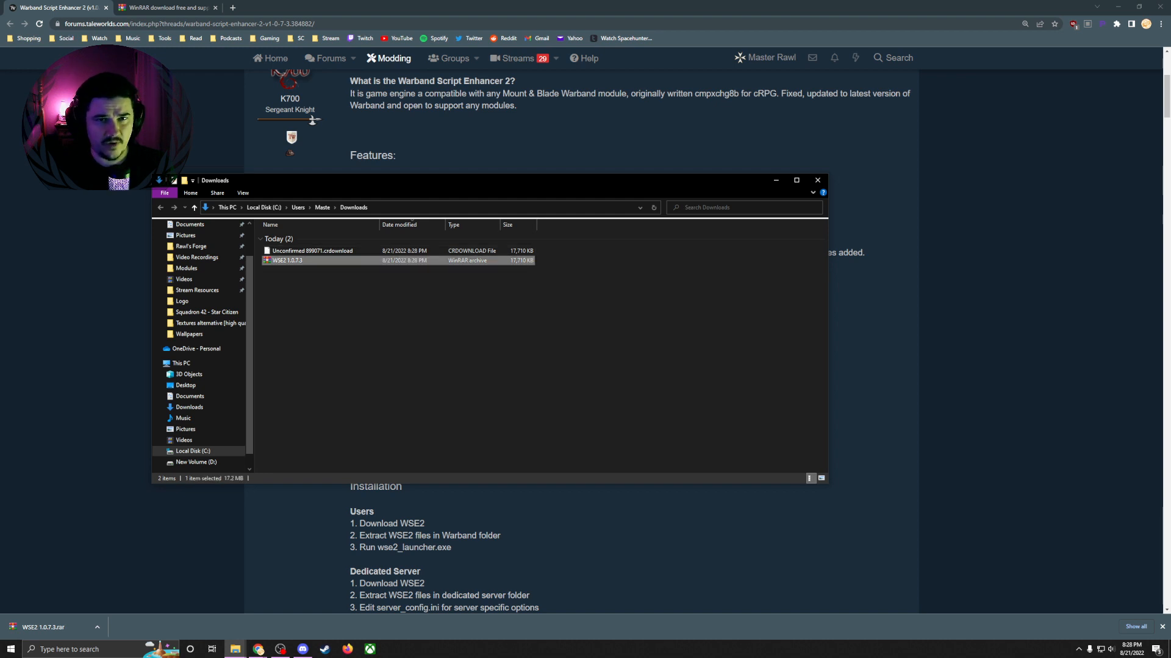
mouse_move(285, 260)
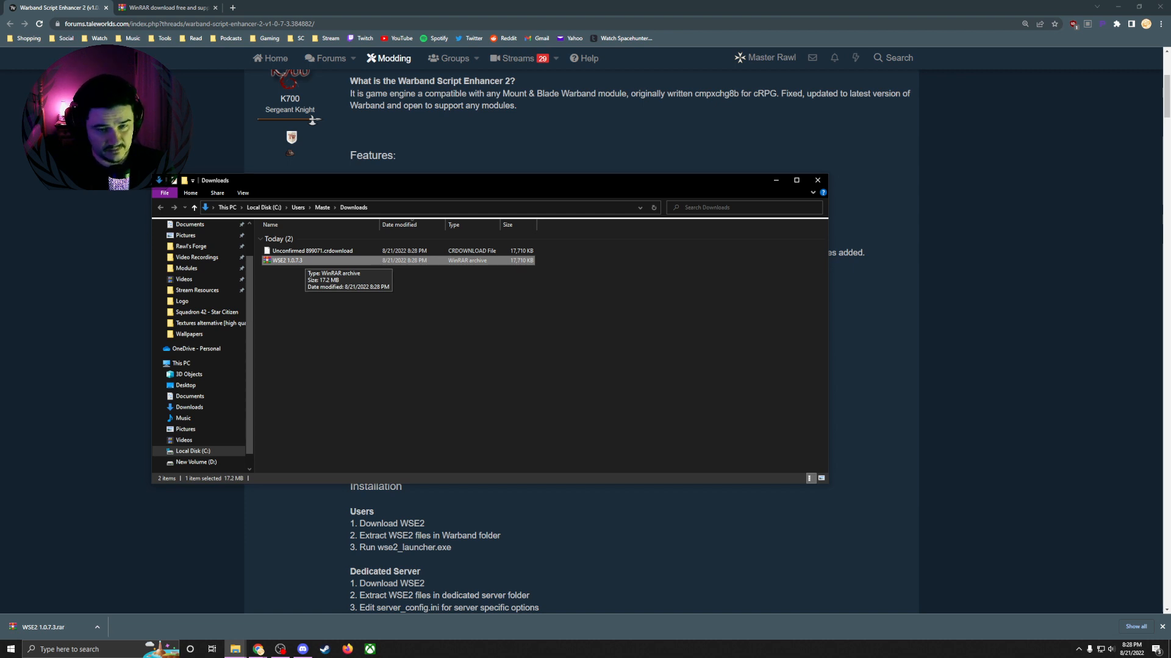
right_click(285, 260)
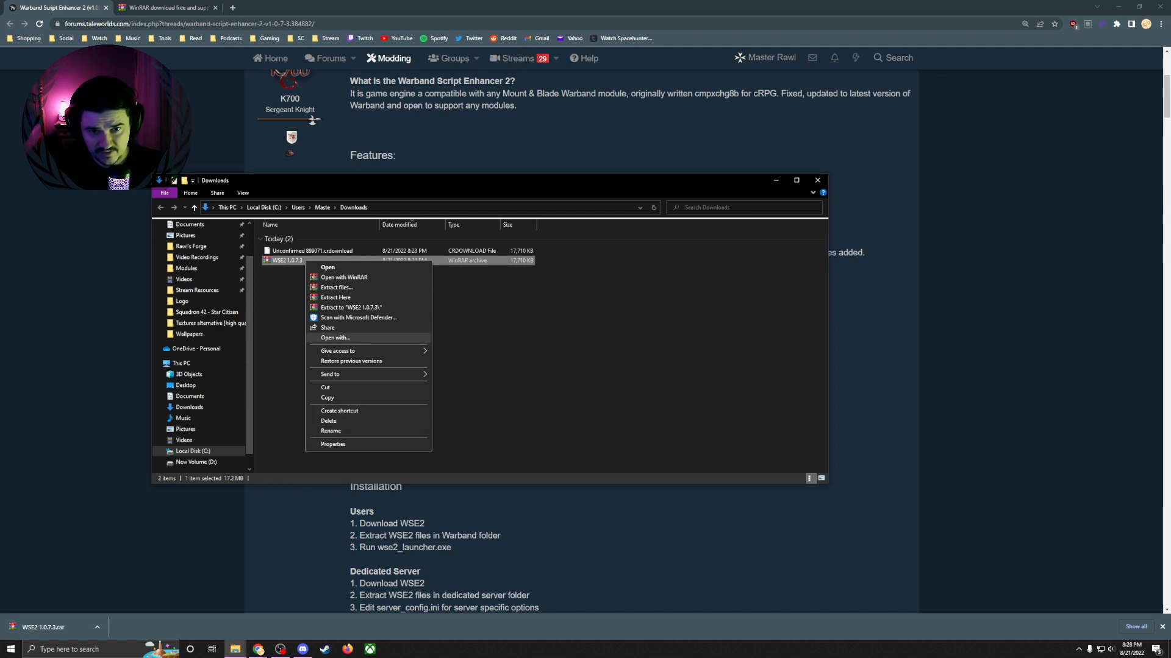
mouse_move(328, 421)
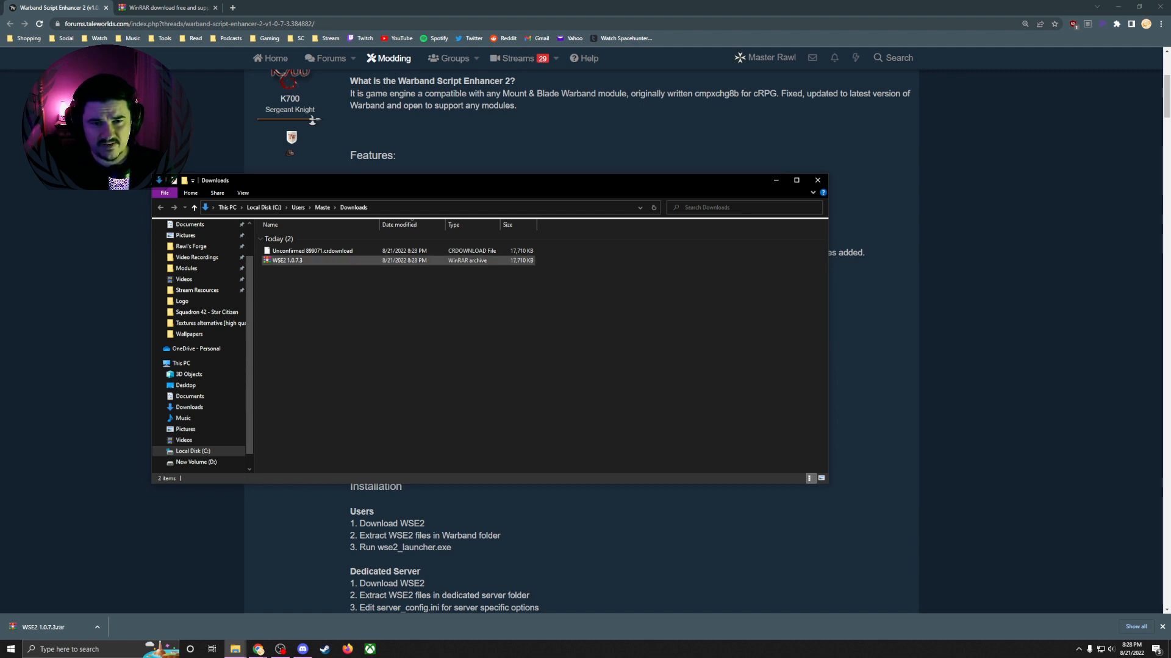
right_click(288, 261)
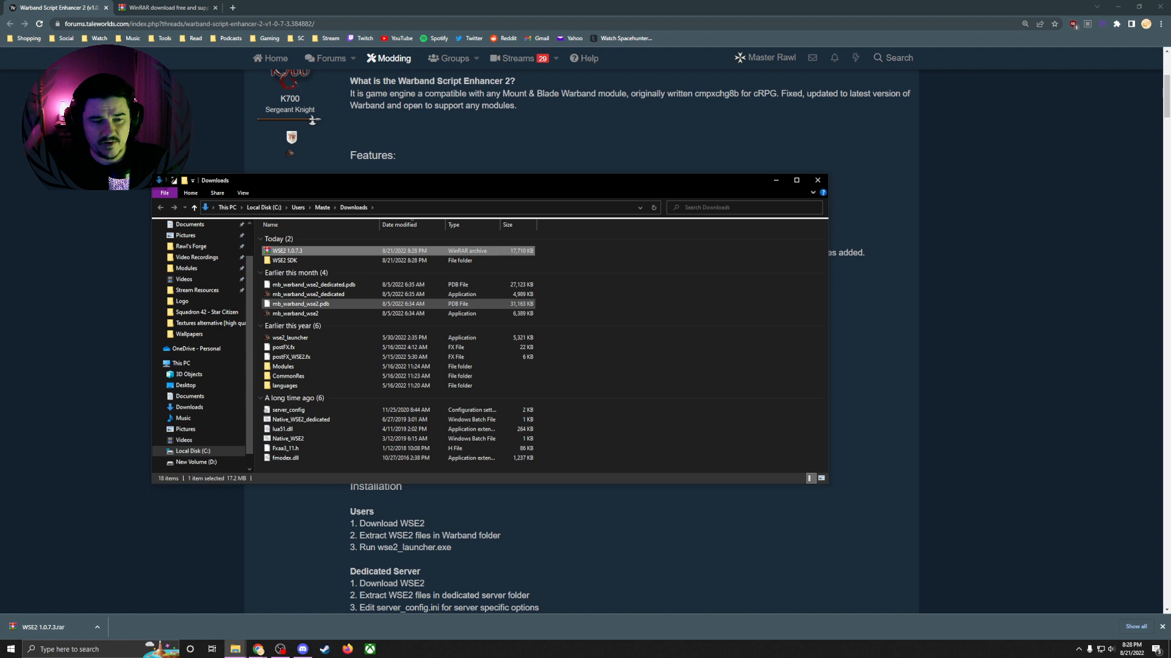
key("ctrl+a")
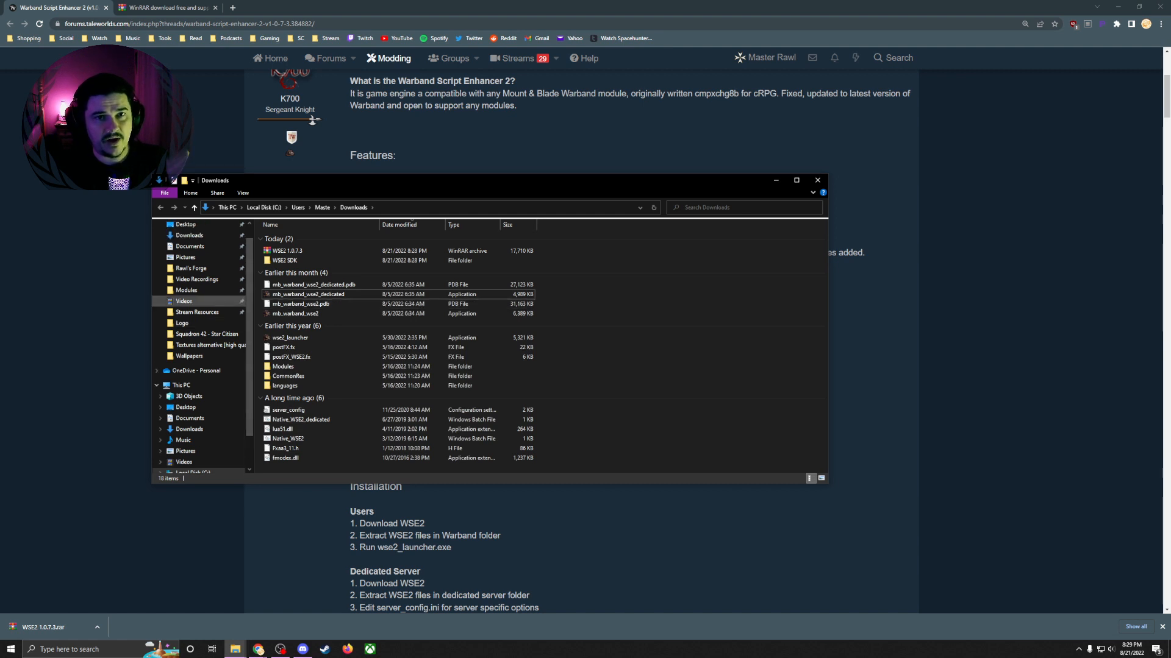
Move all extracted WSE2 files from Downloads into the MountBlade Warband game folder
left_click(185, 291)
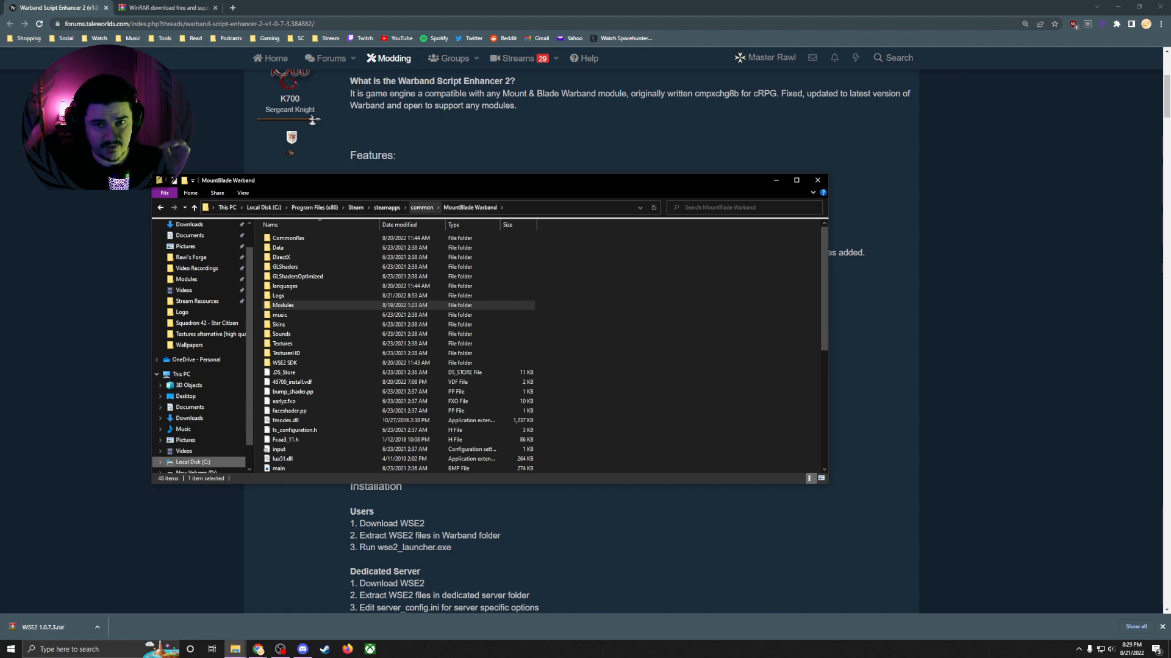
left_click(288, 238)
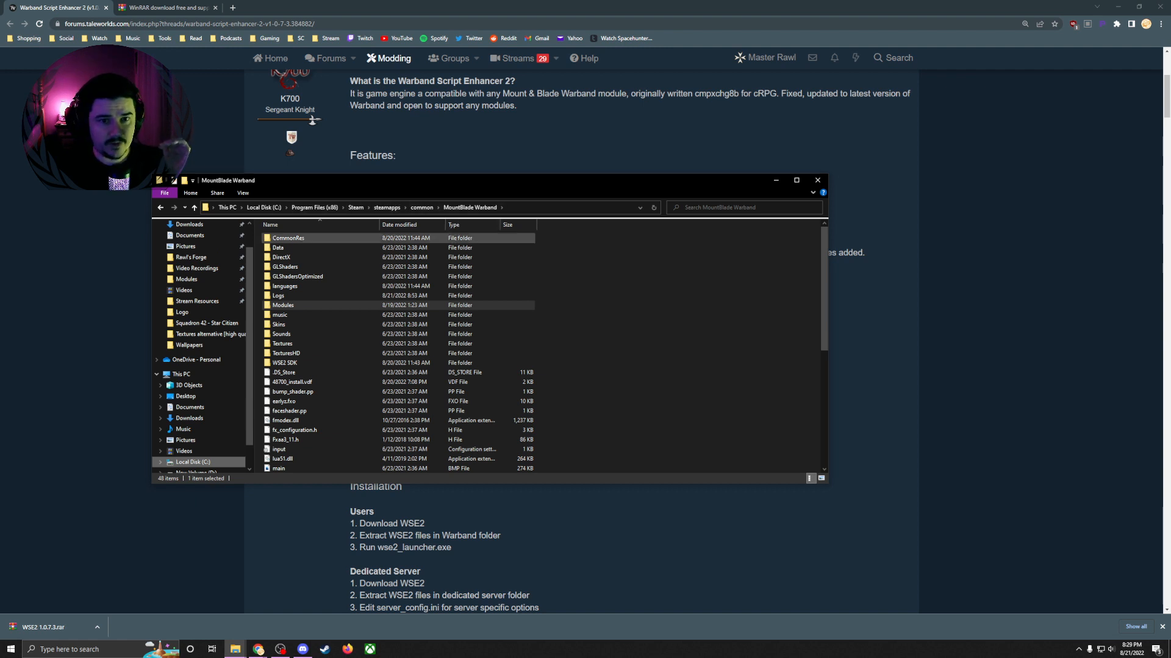
mouse_move(281, 314)
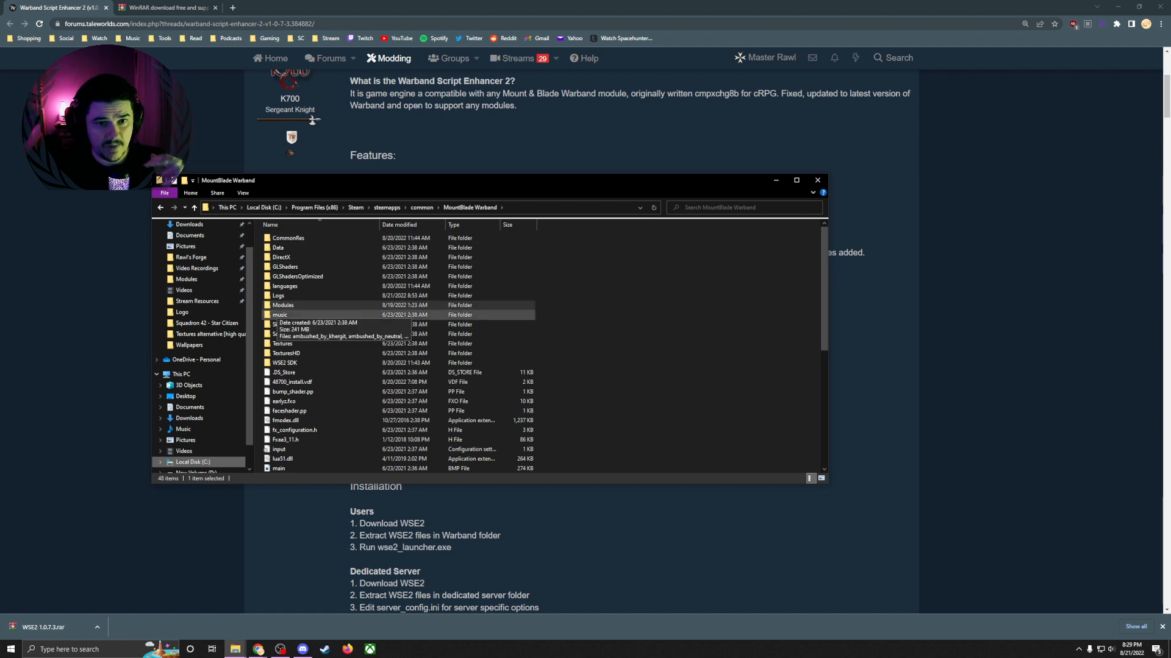
left_click(282, 305)
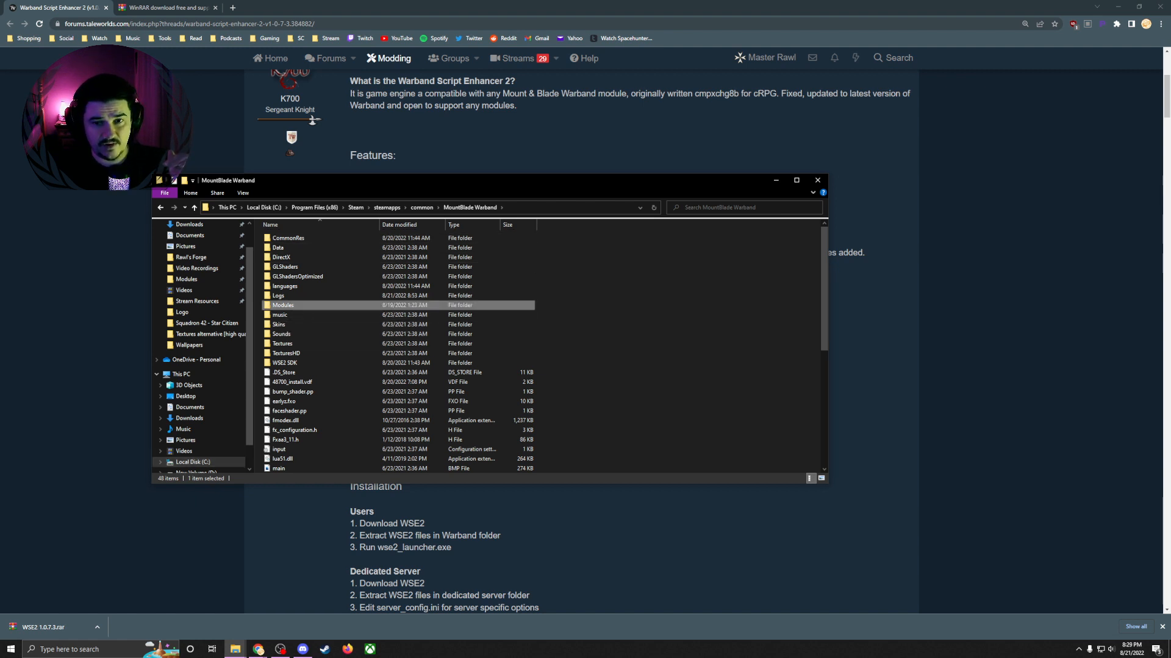
scroll("down", 3)
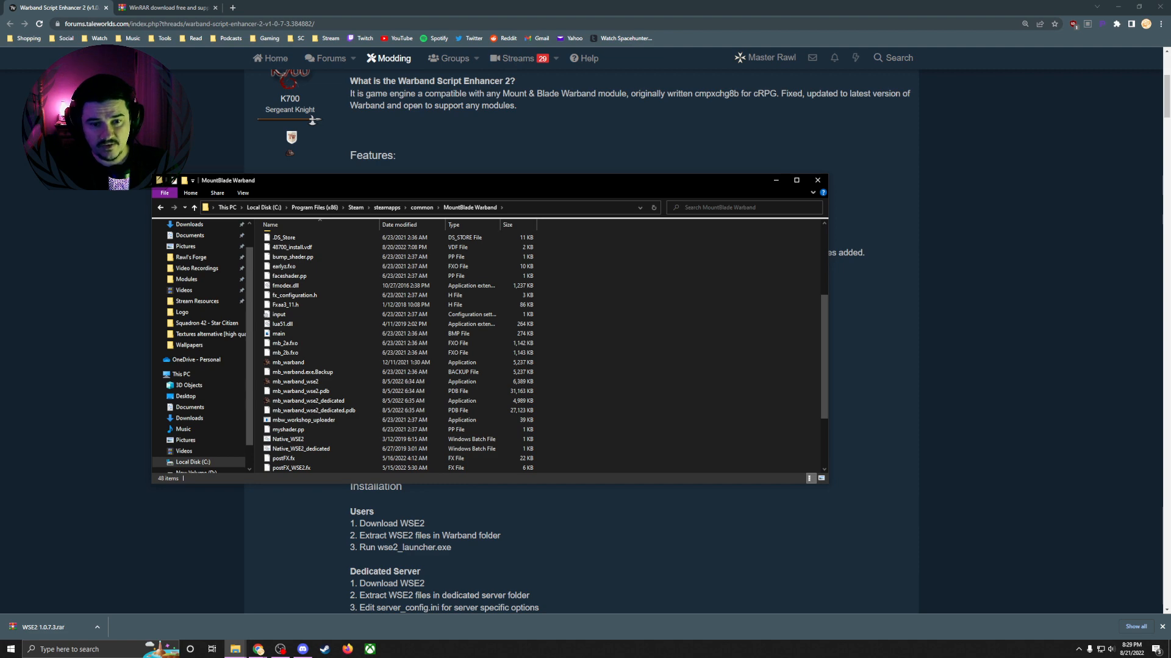
mouse_move(235, 648)
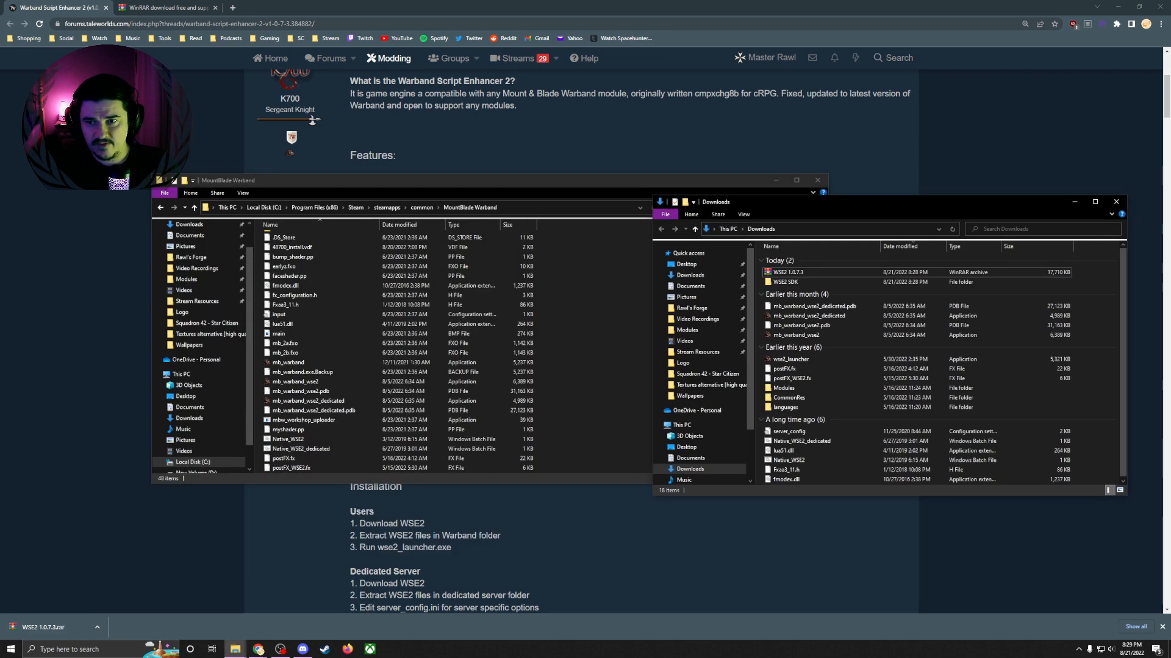
key("ctrl+a")
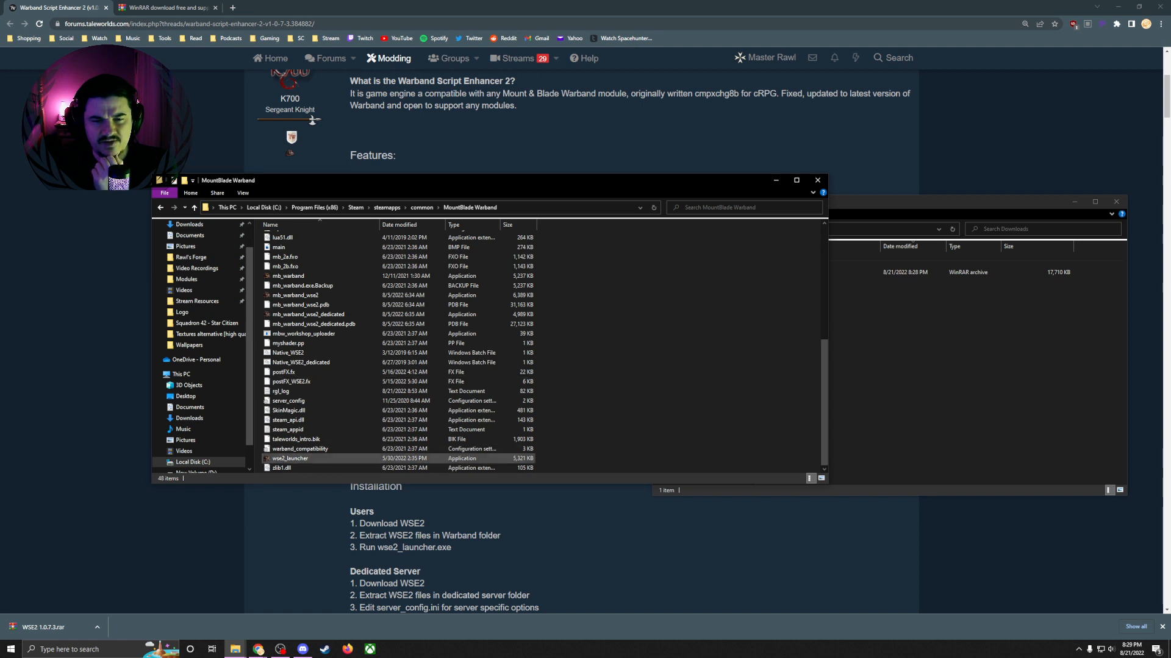
Run wse2_launcher from the MountBlade Warband game folder
left_click(291, 459)
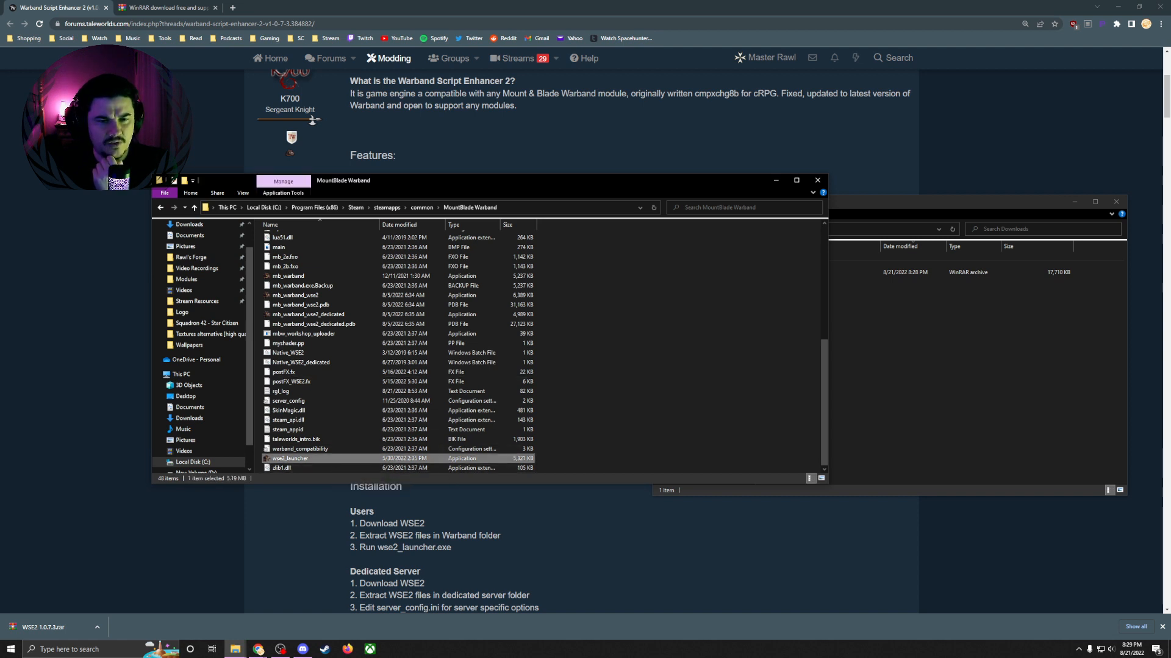
mouse_move(290, 458)
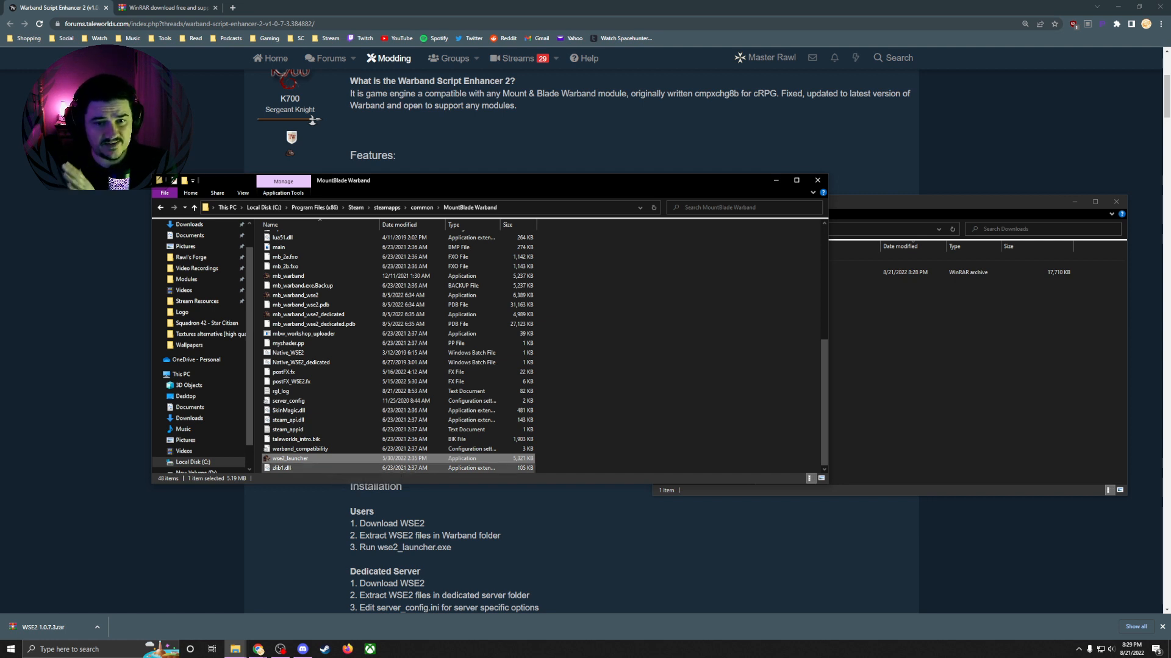
mouse_move(288, 457)
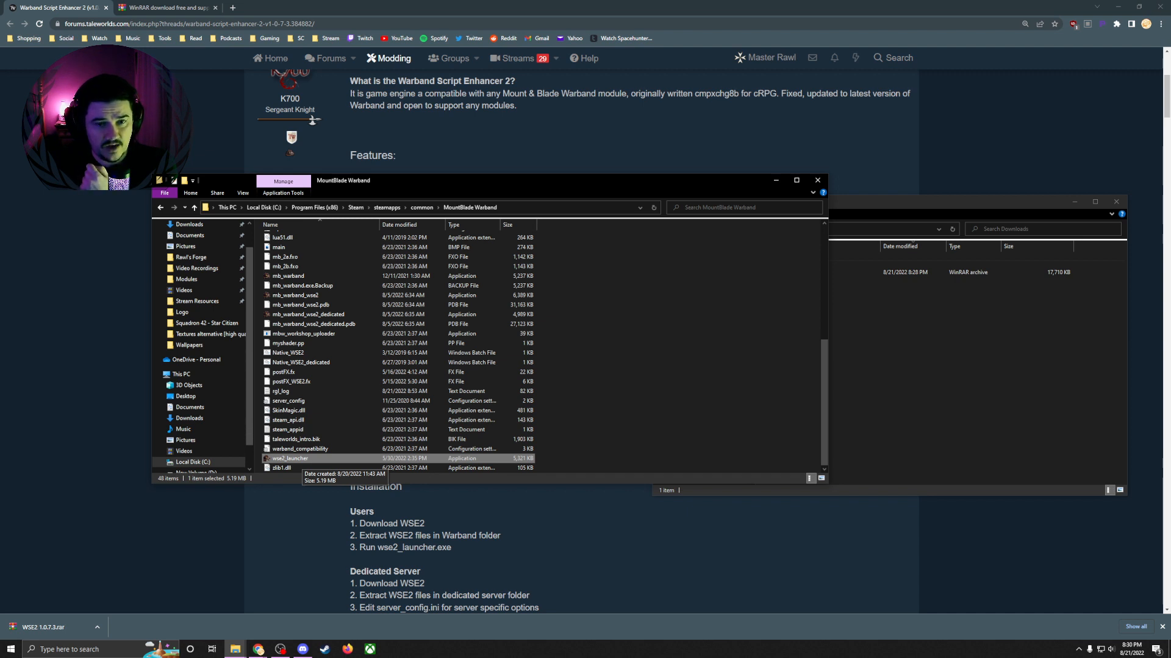
scroll("up", 3)
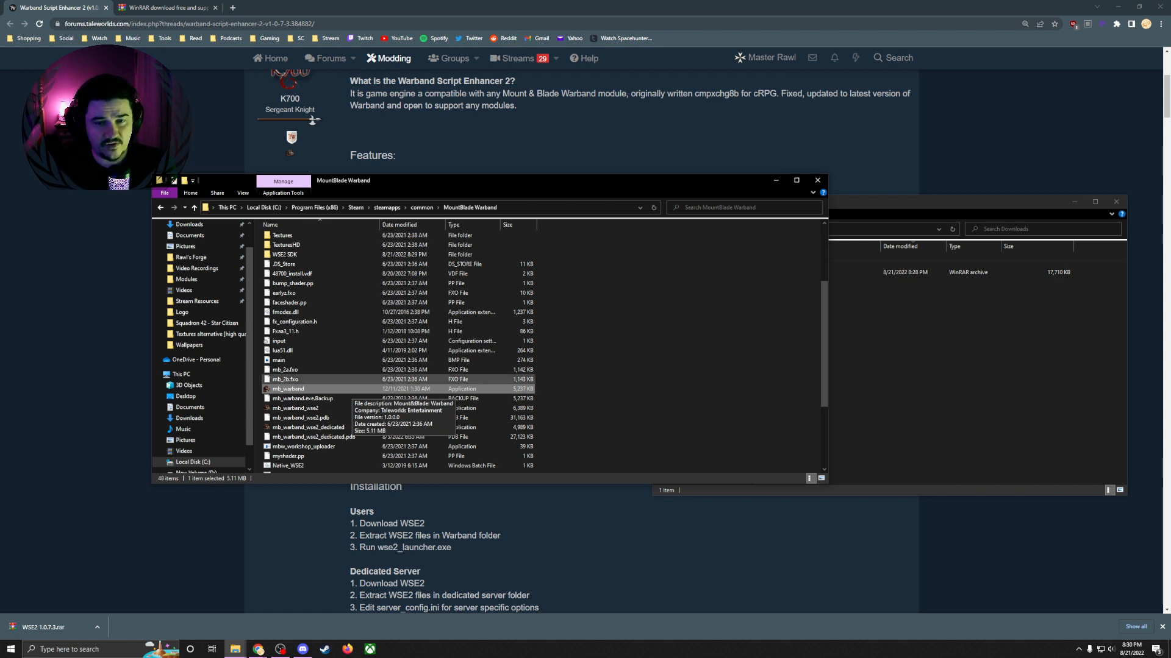
scroll("down", 3)
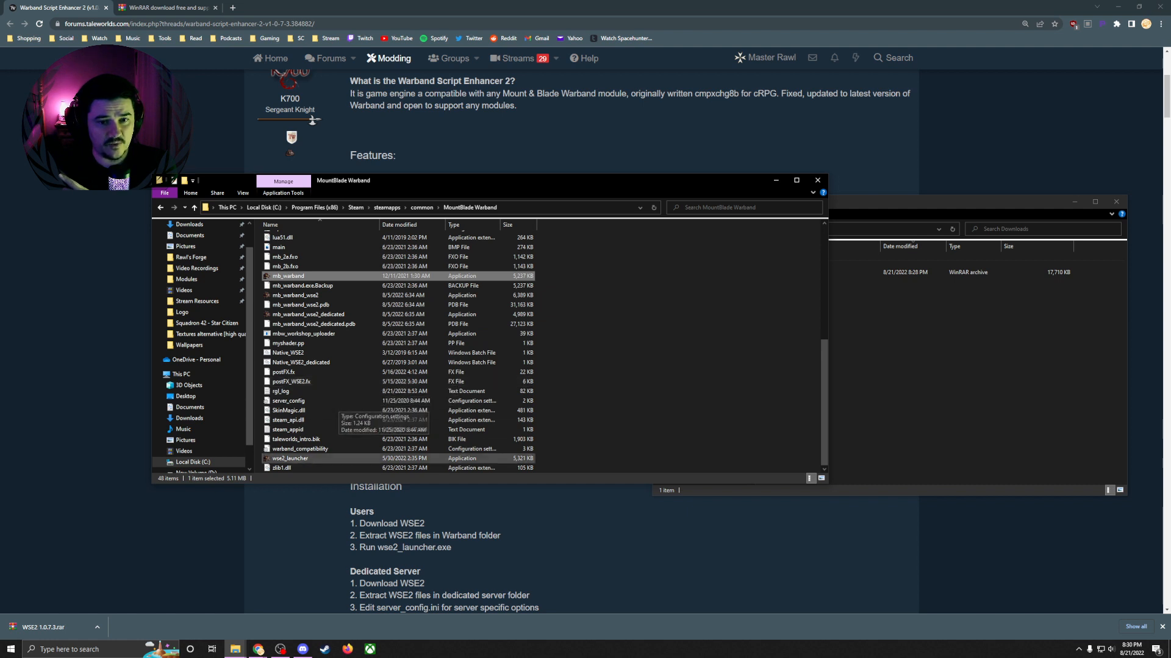
right_click(373, 463)
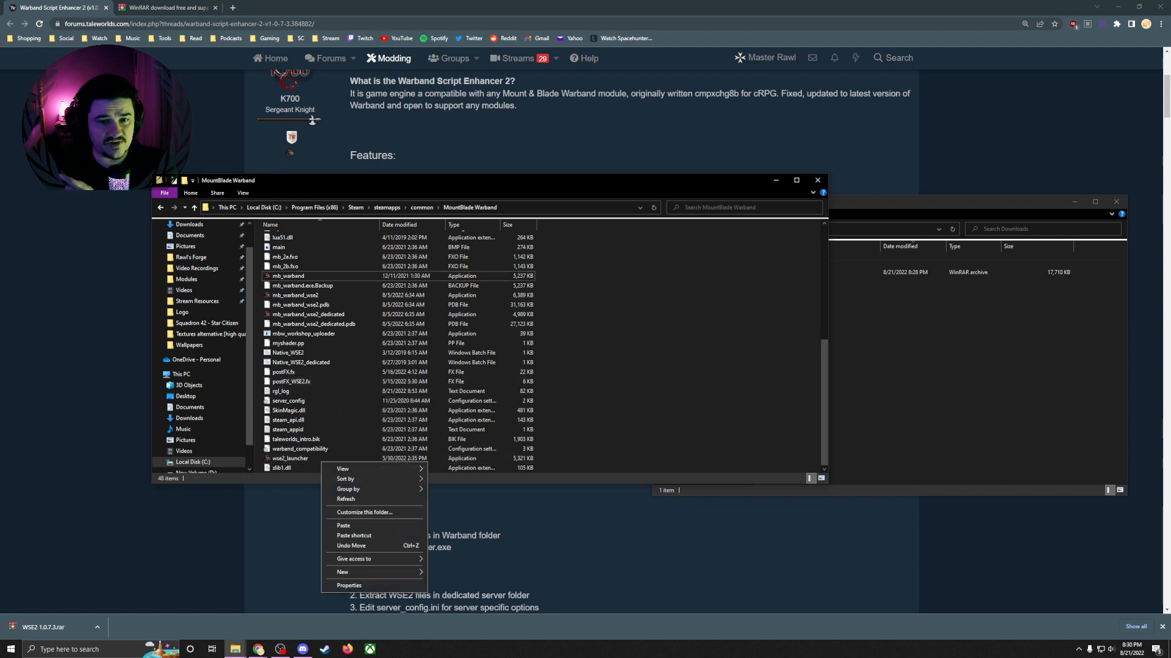
right_click(288, 457)
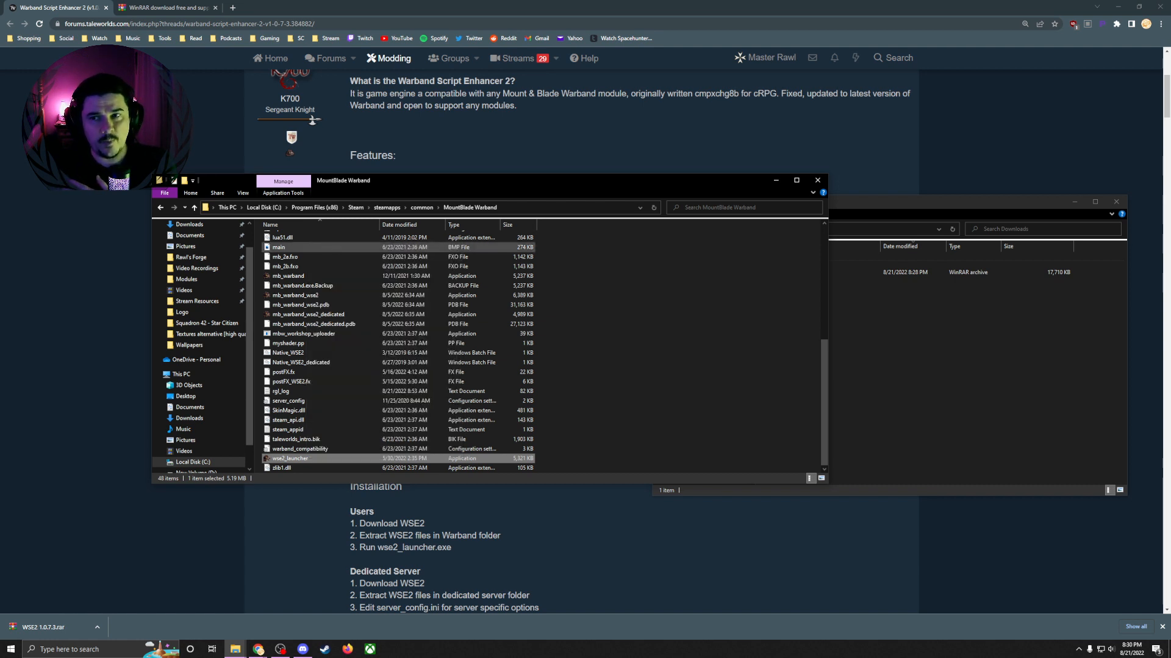
double_click(289, 459)
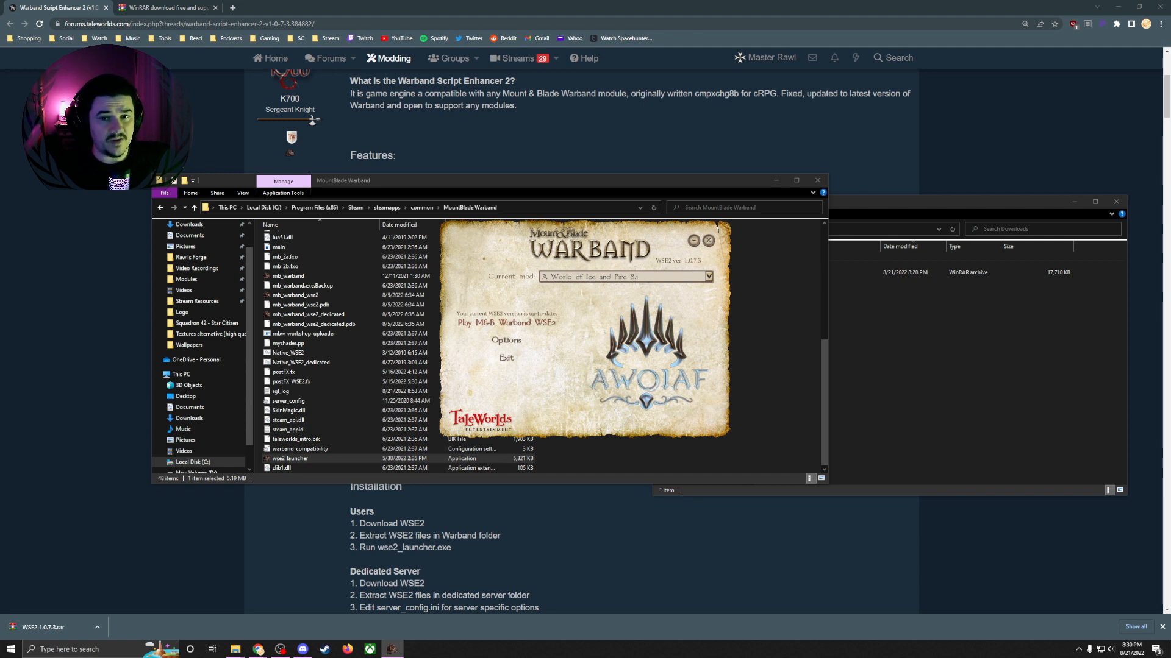
Review the launcher Options and start Warband WSE2 with A World of Ice and Fire
left_click(504, 340)
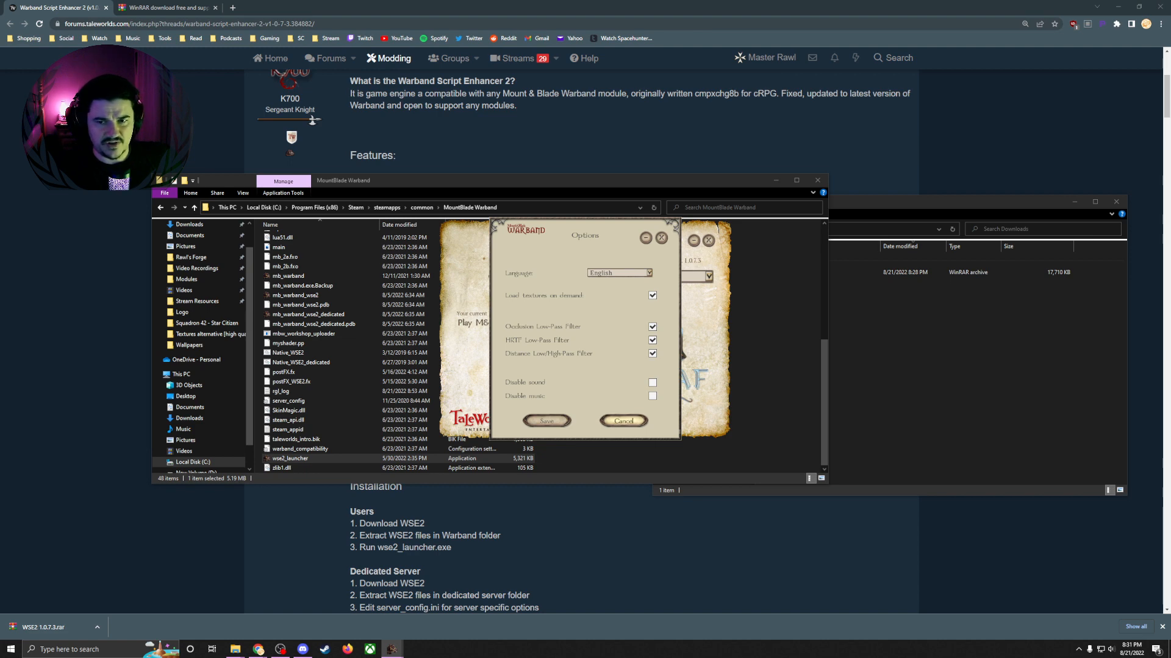
left_click(623, 421)
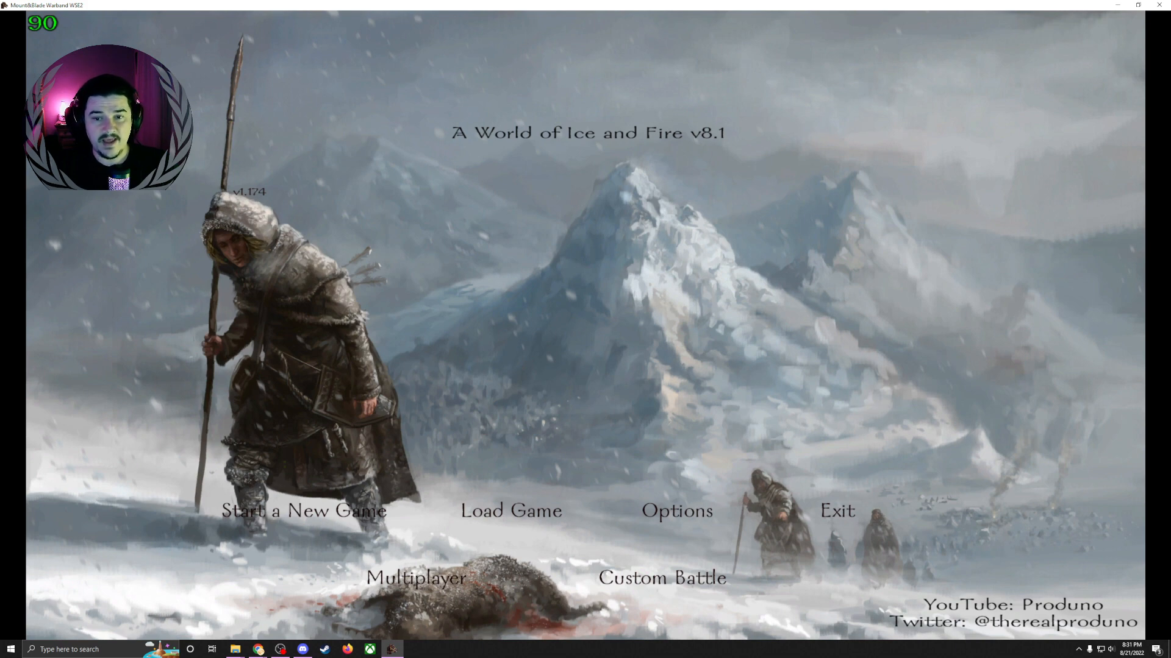
Load the saved game named Test from the Load Game list
left_click(511, 511)
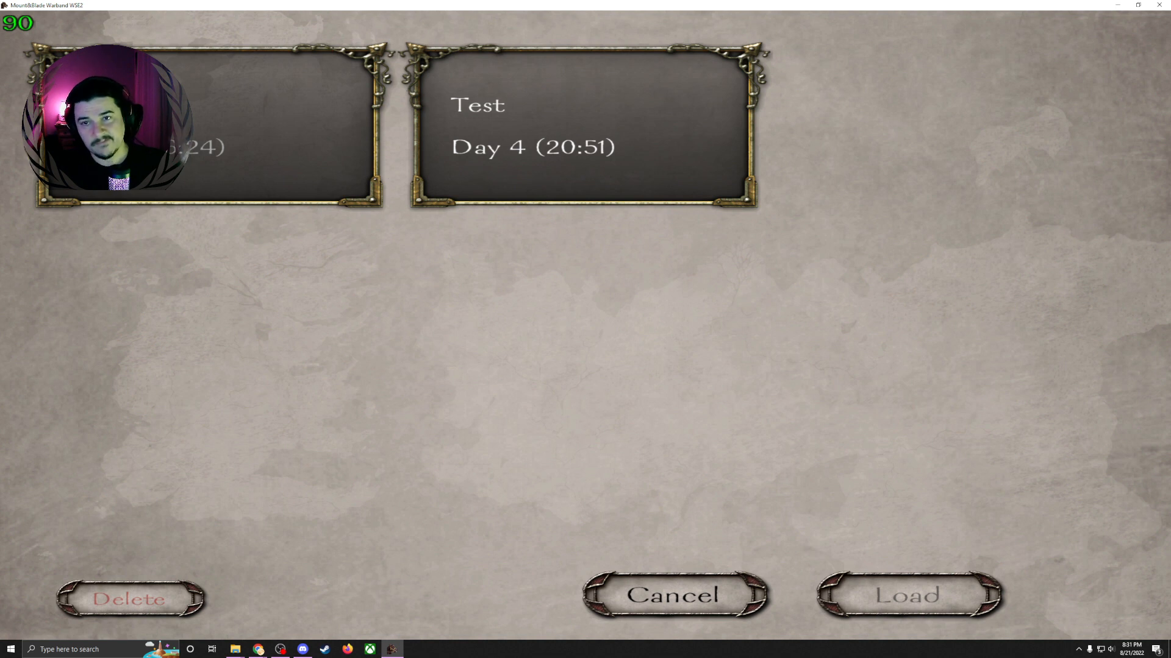
left_click(583, 126)
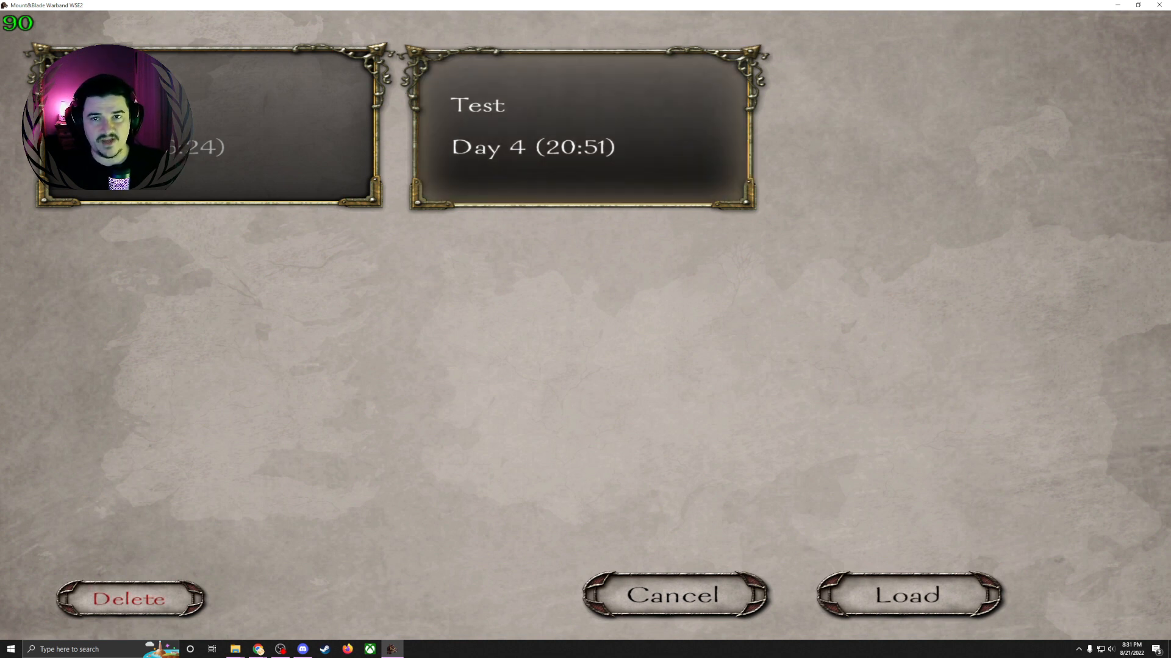
left_click(906, 595)
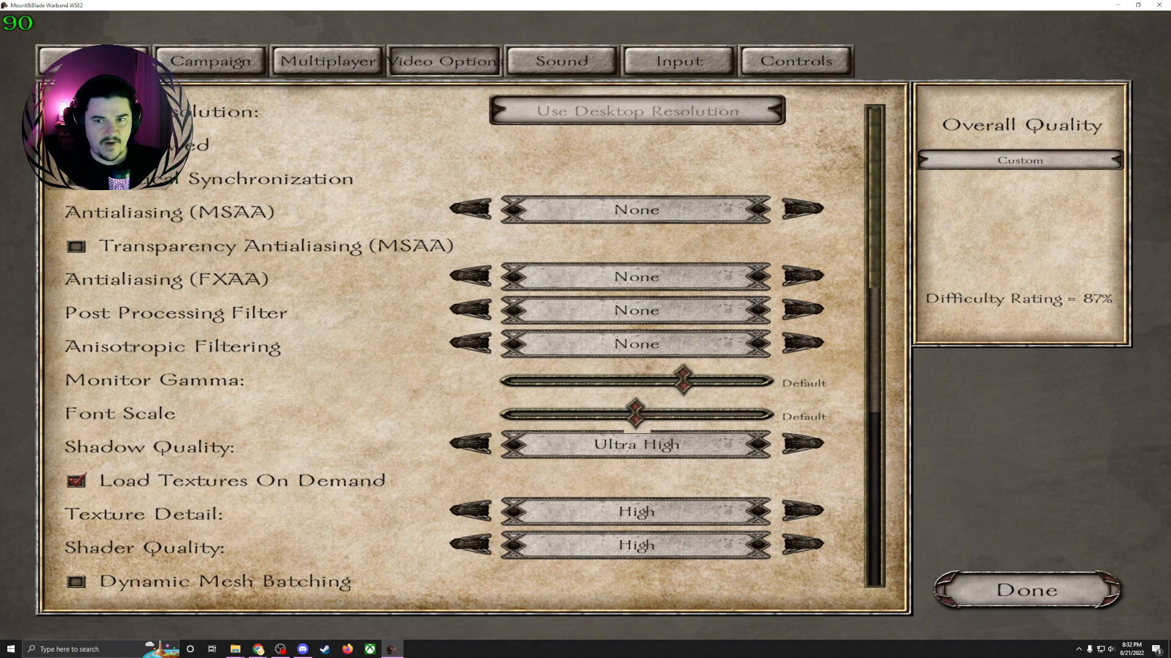
Review the Video Options, close them and return to the campaign map
scroll("down", 3)
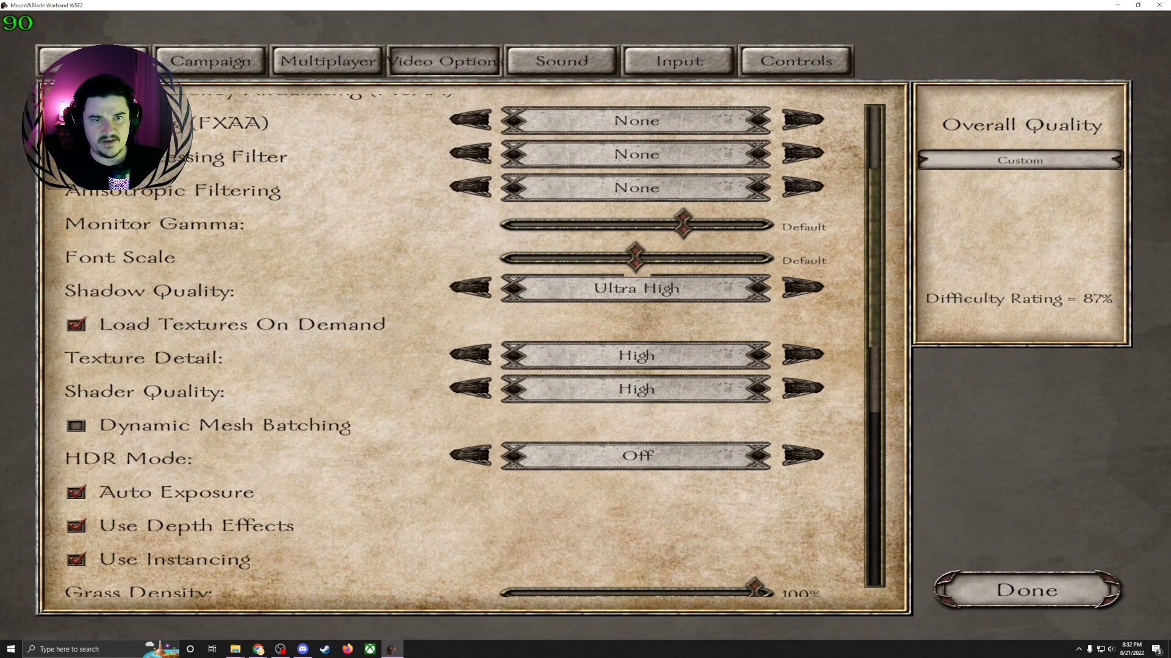
scroll("down", 3)
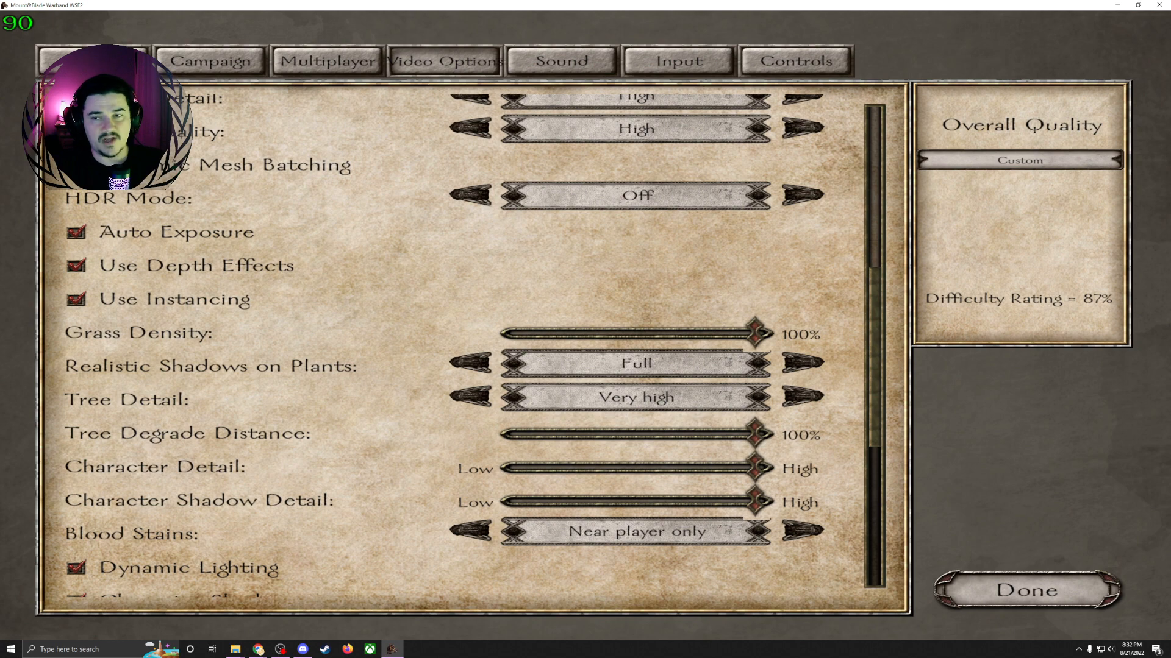
left_click(1024, 590)
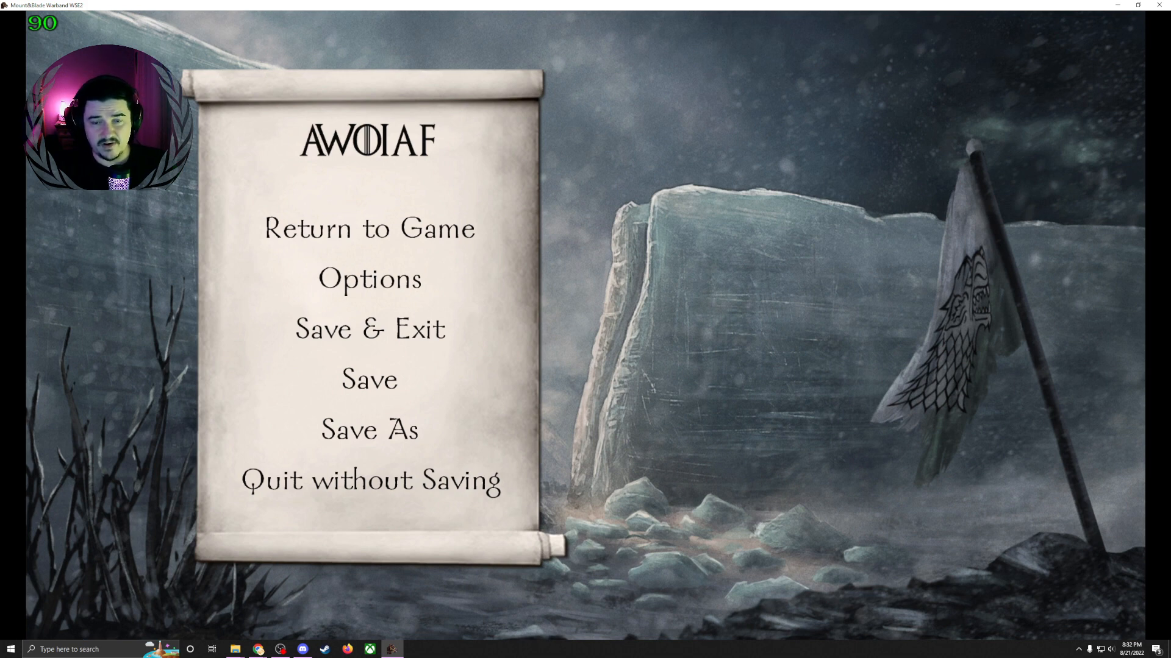
left_click(368, 228)
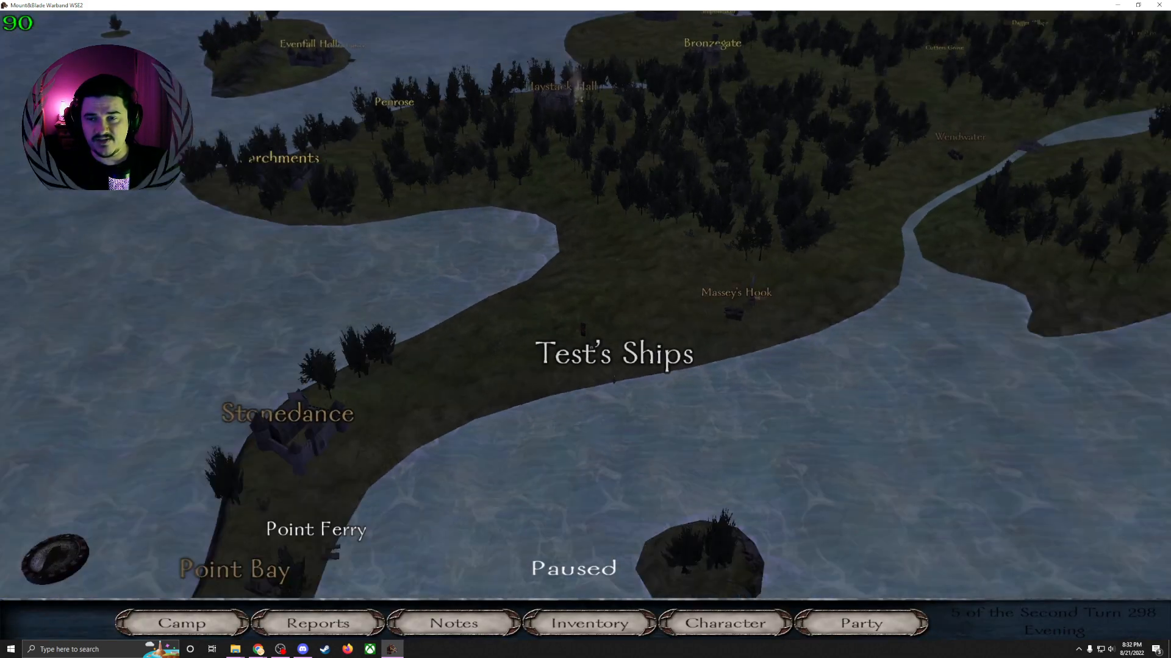